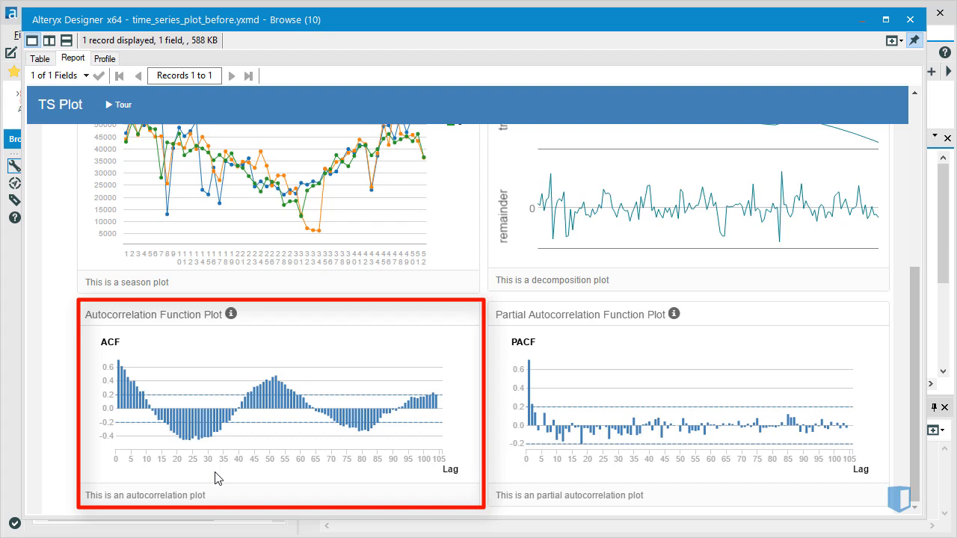
{"action": "mouse_move", "coordinate": [123, 393]}
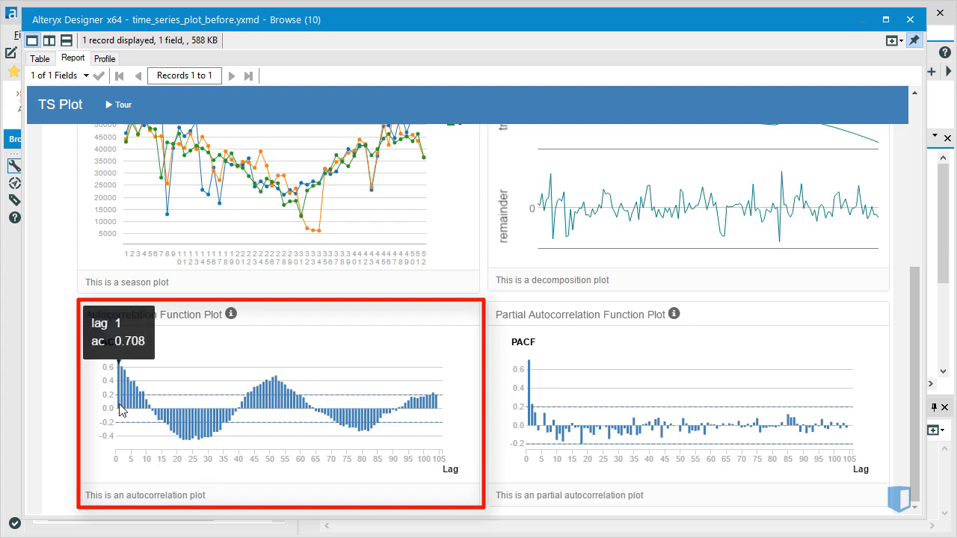
{"action": "mouse_move", "coordinate": [121, 424]}
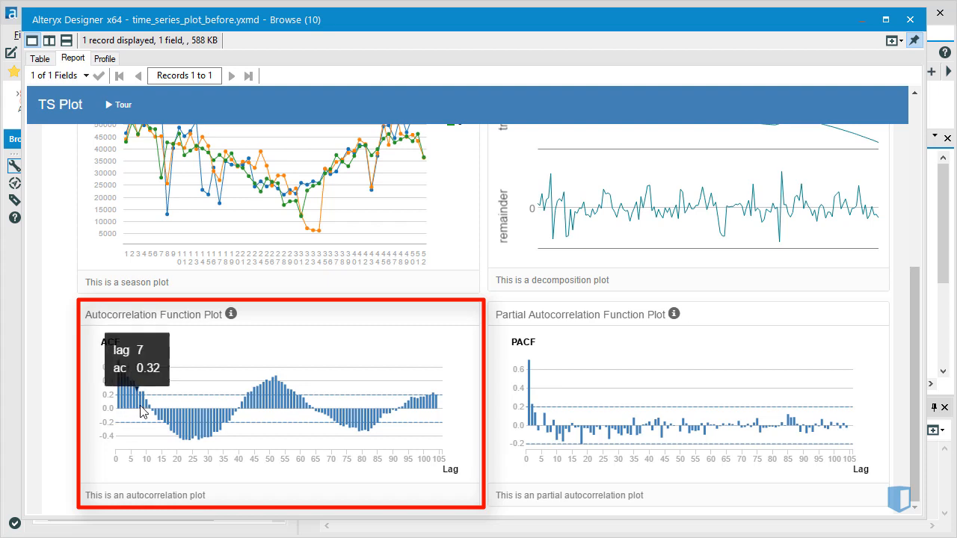
{"action": "mouse_move", "coordinate": [147, 410]}
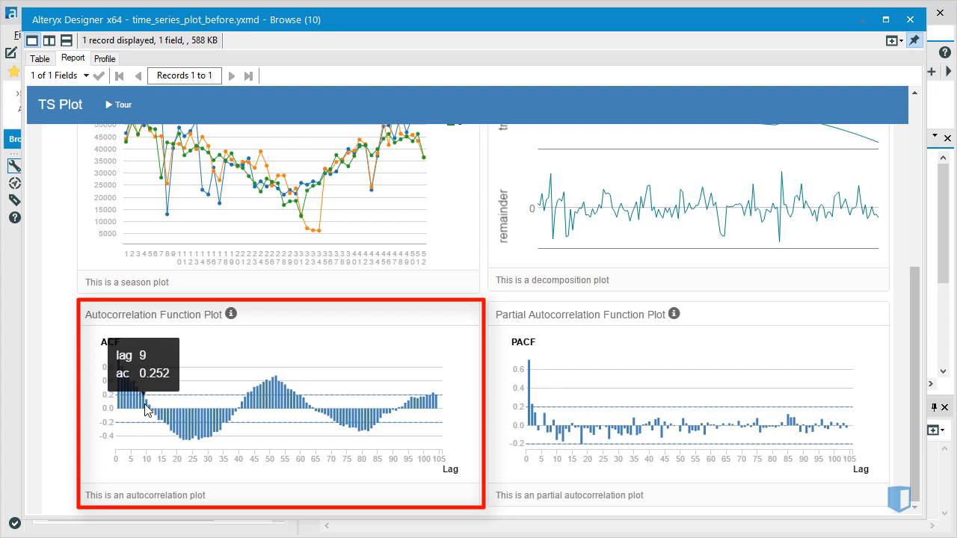
{"action": "mouse_move", "coordinate": [147, 411]}
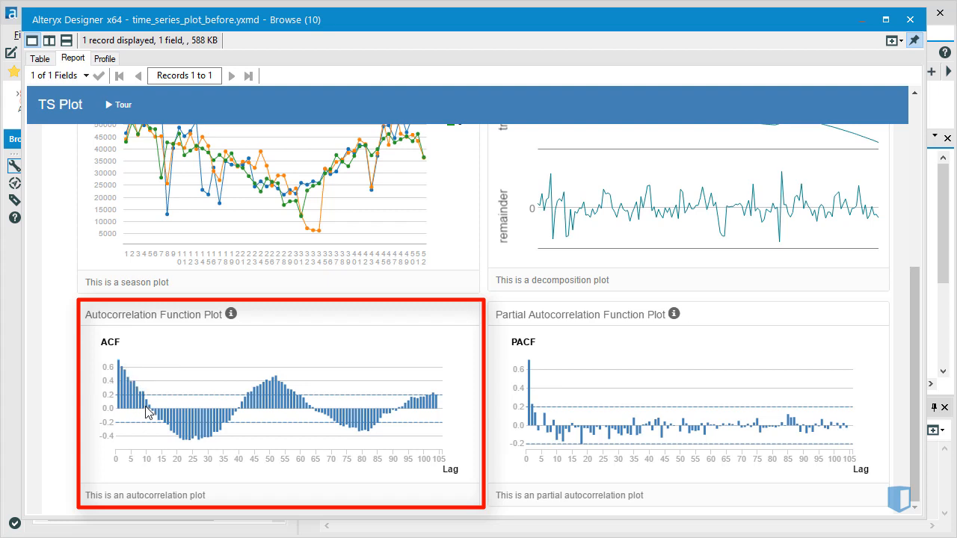
{"action": "mouse_move", "coordinate": [146, 409]}
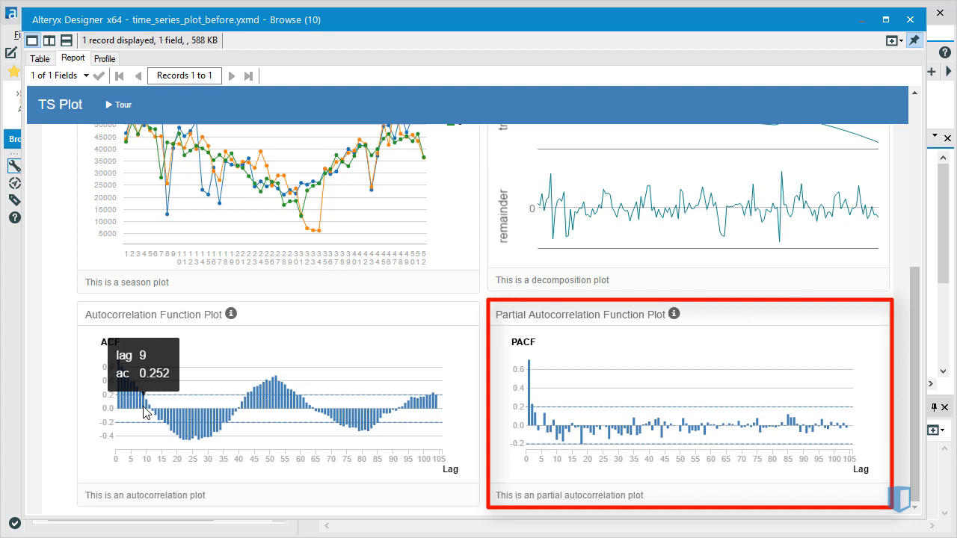
{"action": "mouse_move", "coordinate": [408, 436]}
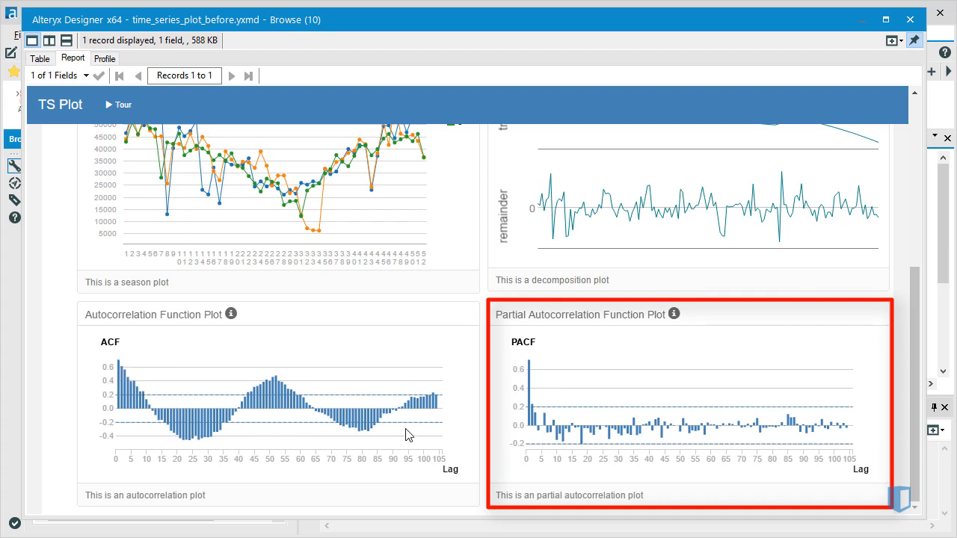
{"action": "mouse_move", "coordinate": [529, 420]}
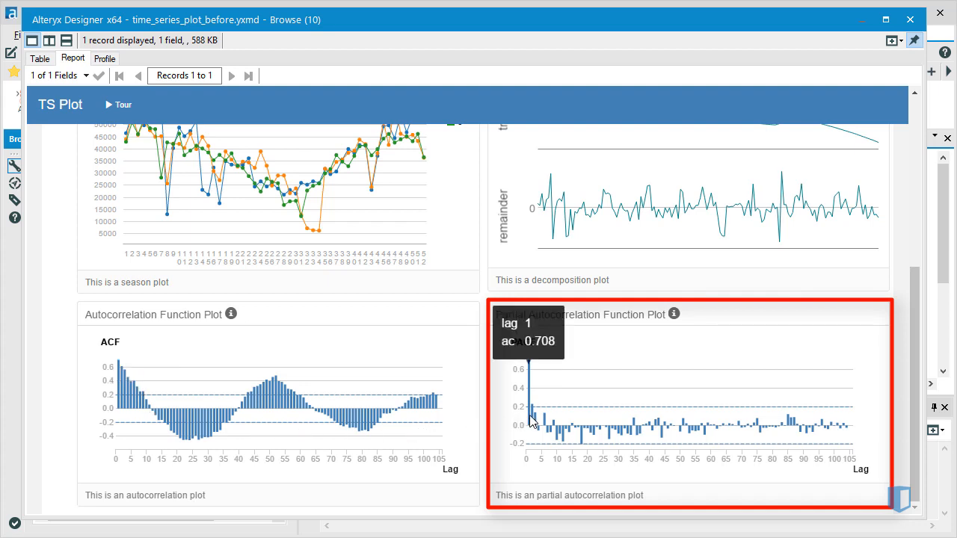
{"action": "mouse_move", "coordinate": [521, 419]}
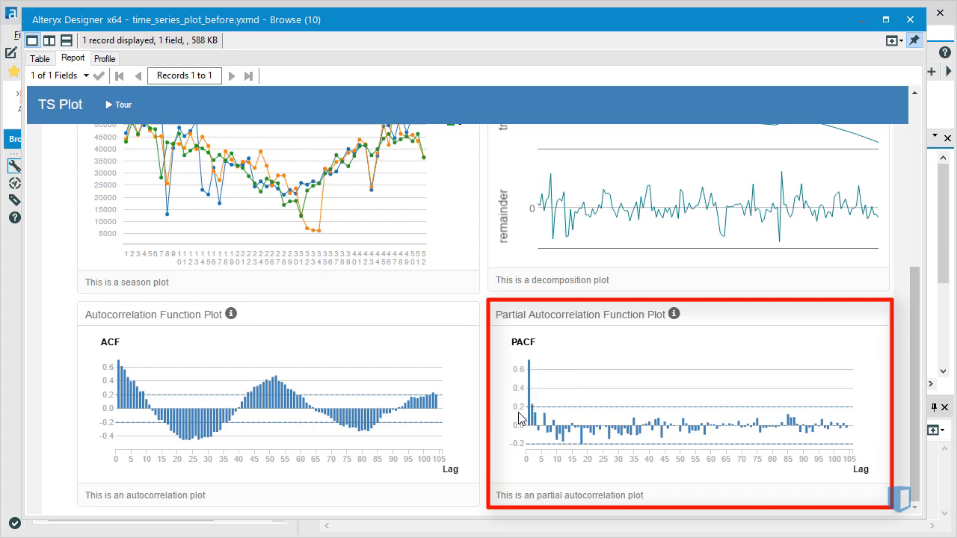